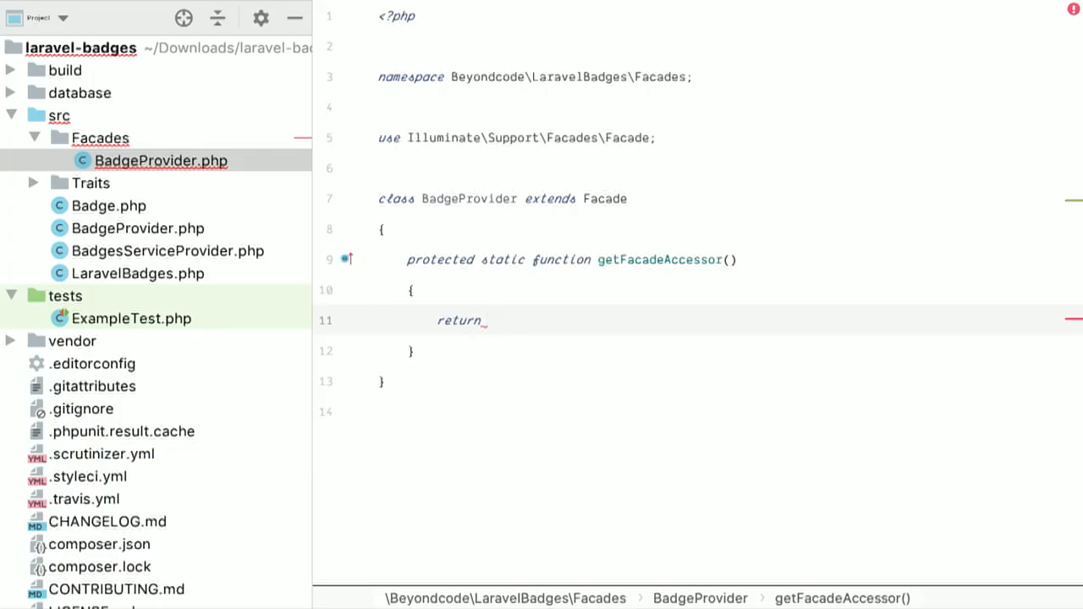
- Make getFacadeAccessor return \Beyondcode\LaravelBadges\BadgeProvider::class
{"action": "type", "text": "BadgeProvider::class"}
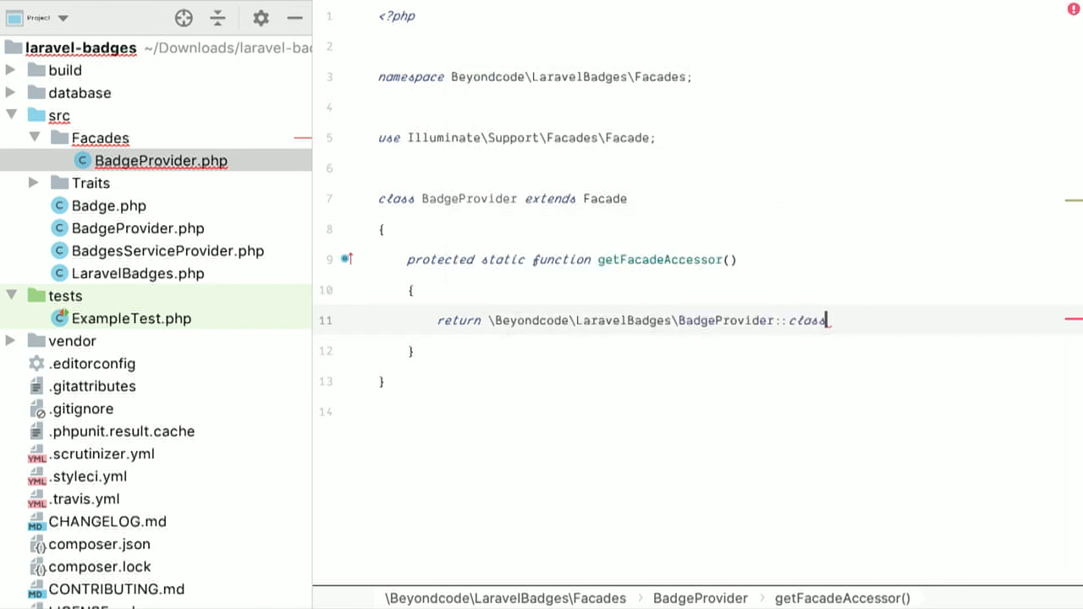
{"action": "type", "text": ";"}
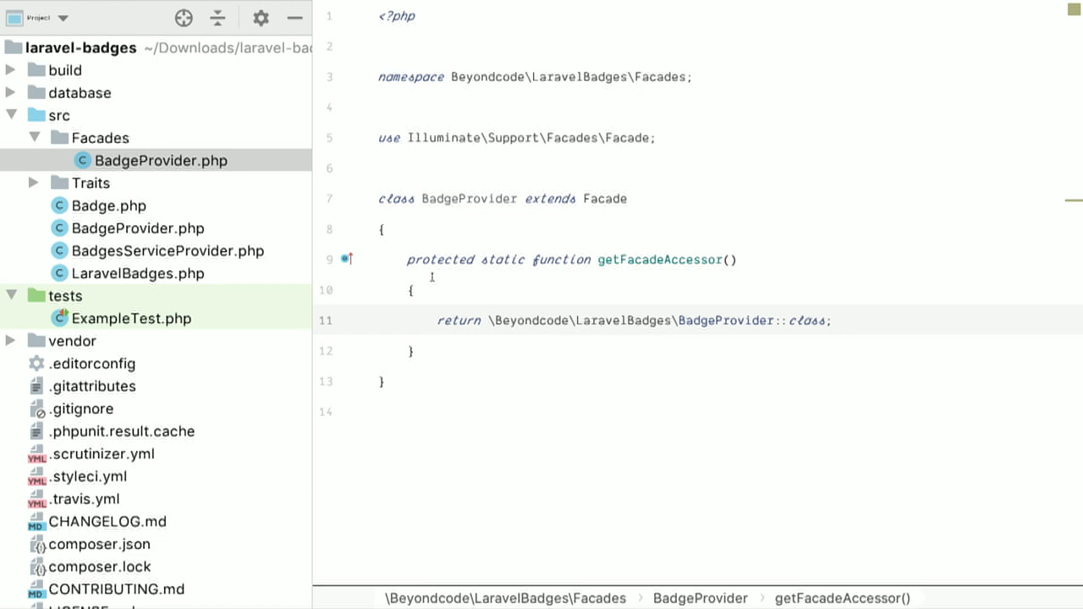
{"action": "left_click", "coordinate": [131, 319]}
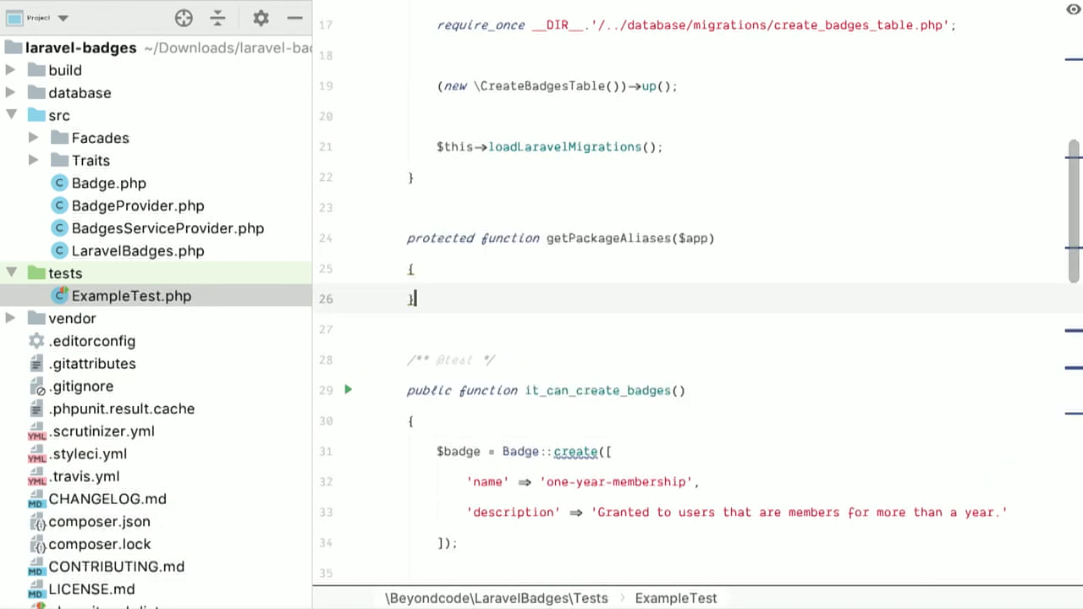
- Return ['BadgeProvider' => \Beyondcode\LaravelBadges\Facades\BadgeProvider::class] from getPackageAliases
{"action": "type", "text": "return"}
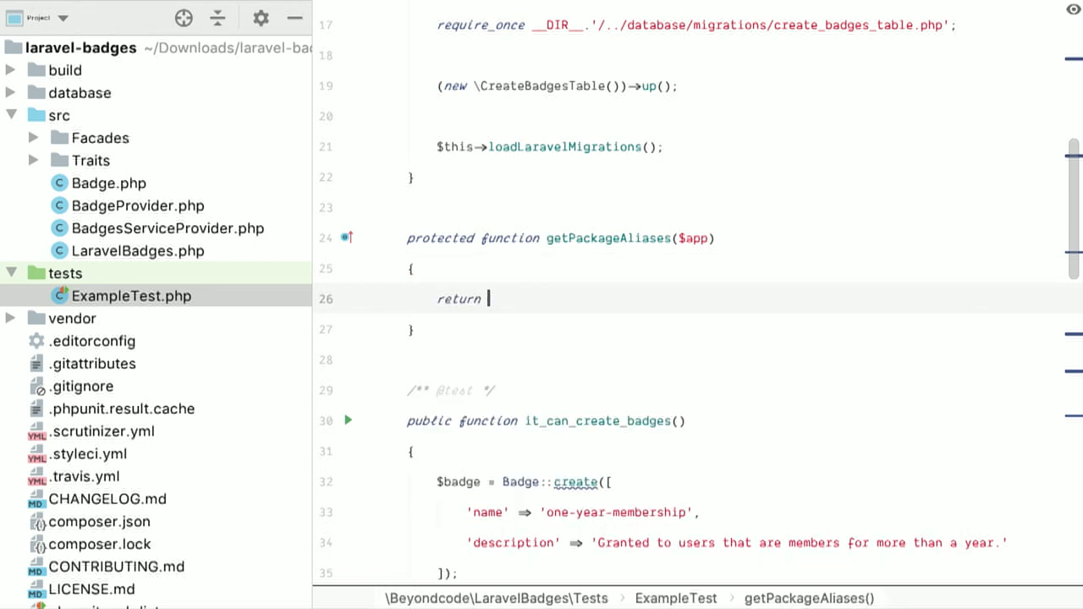
{"action": "type", "text": "["}
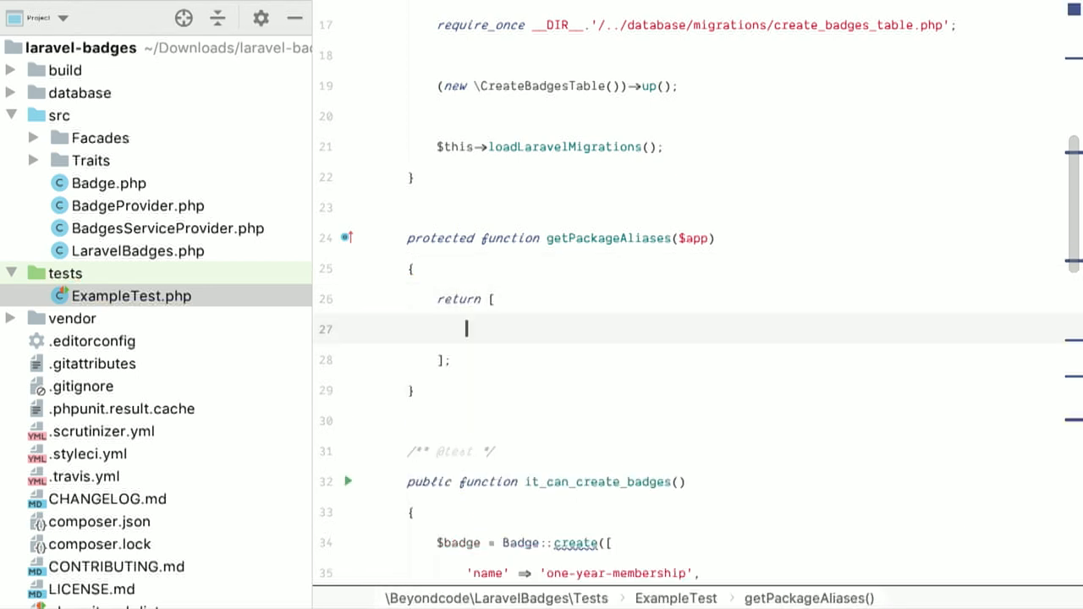
{"action": "scroll", "scroll_direction": "down", "scroll_amount": 3}
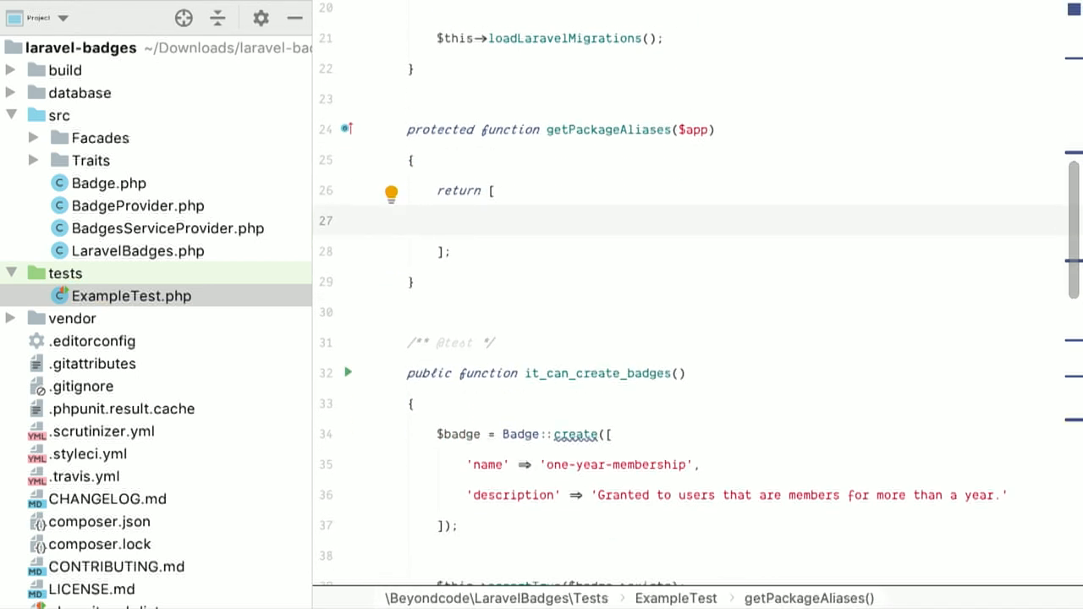
{"action": "type", "text": "'BadgeProvider' =>"}
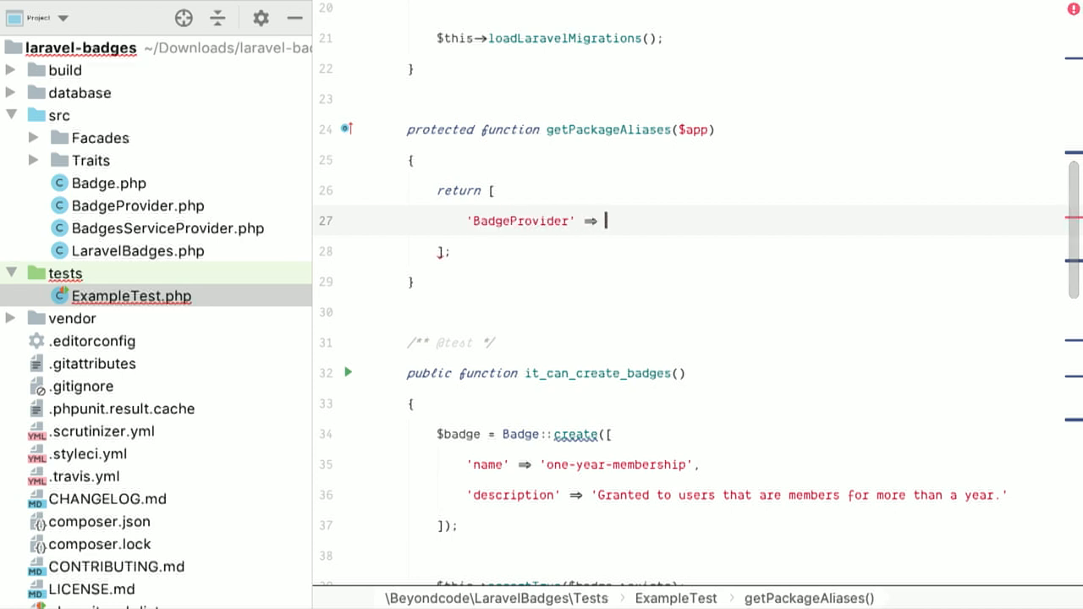
{"action": "type", "text": "BadgeProvider::class,"}
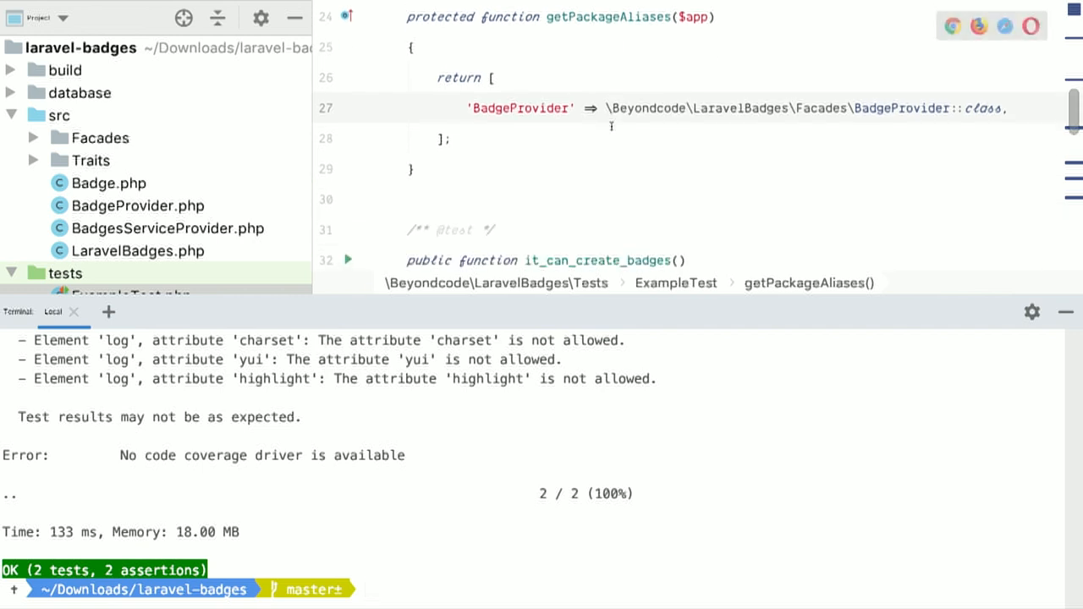
{"action": "scroll", "scroll_direction": "down", "scroll_amount": 3}
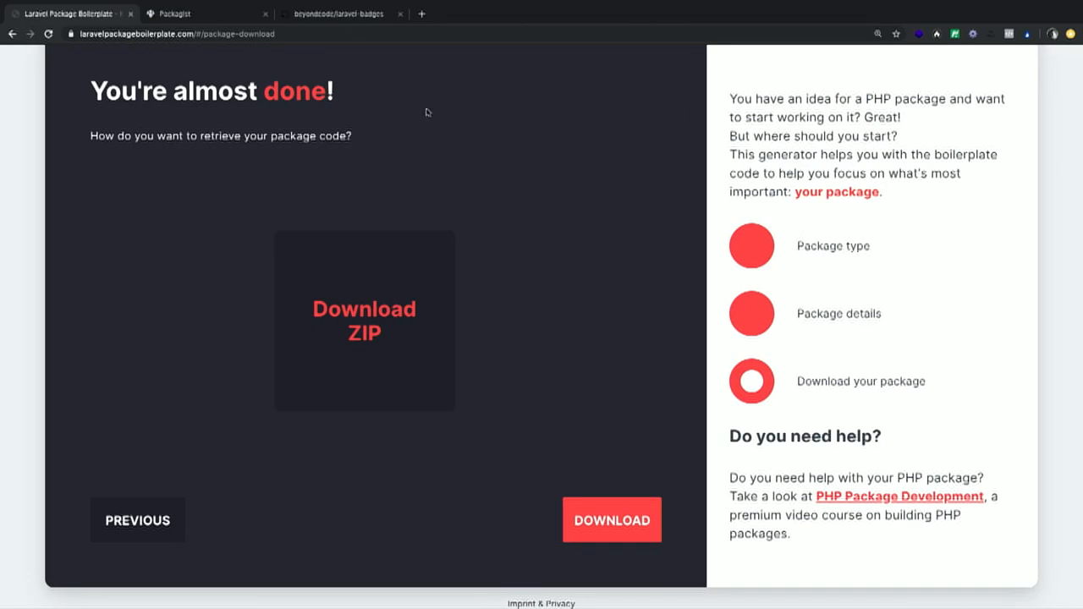
{"action": "mouse_move", "coordinate": [419, 111]}
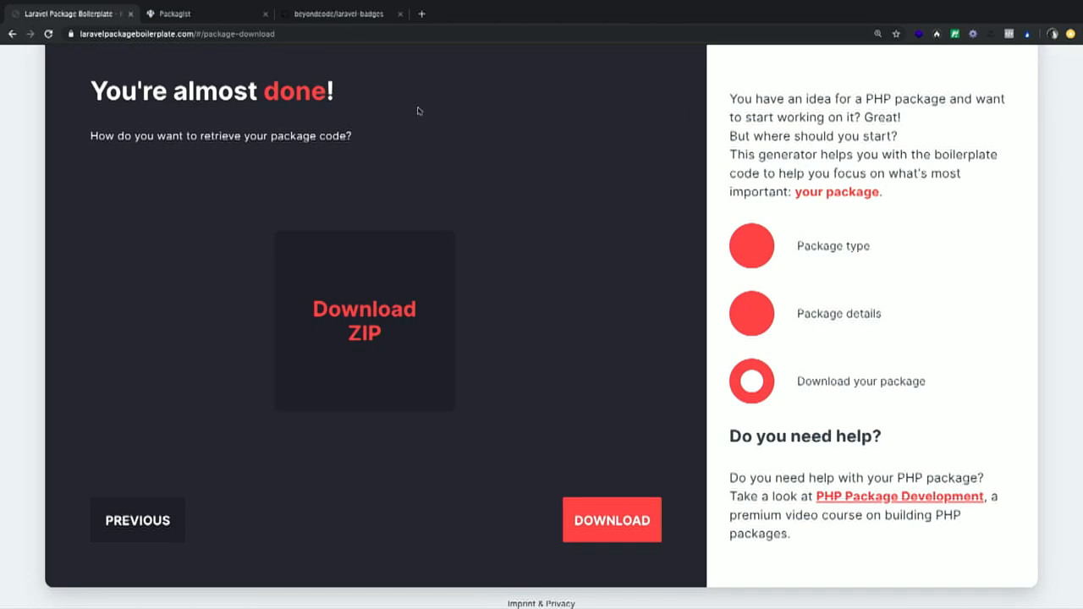
{"action": "mouse_move", "coordinate": [327, 4]}
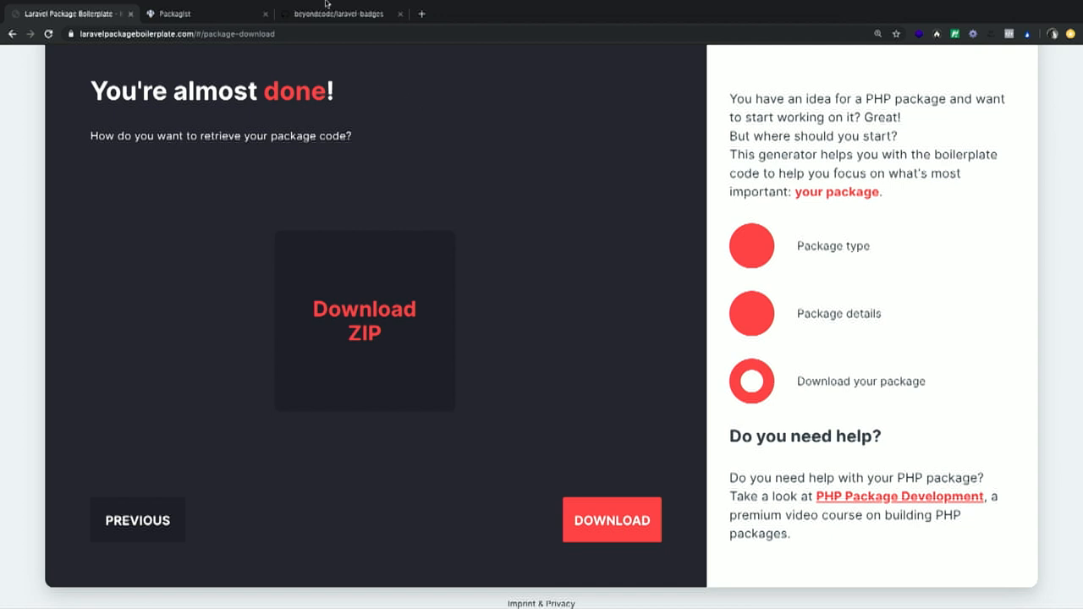
- Switch to the browser tab showing the Laravel Package Boilerplate download page
{"action": "left_click", "coordinate": [338, 13]}
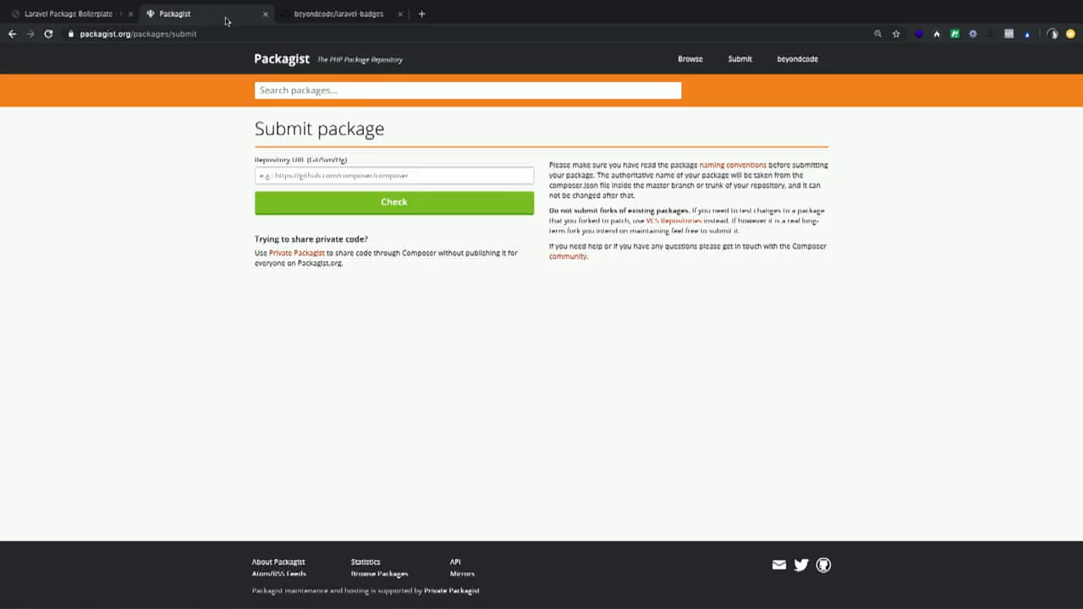
{"action": "mouse_move", "coordinate": [495, 160]}
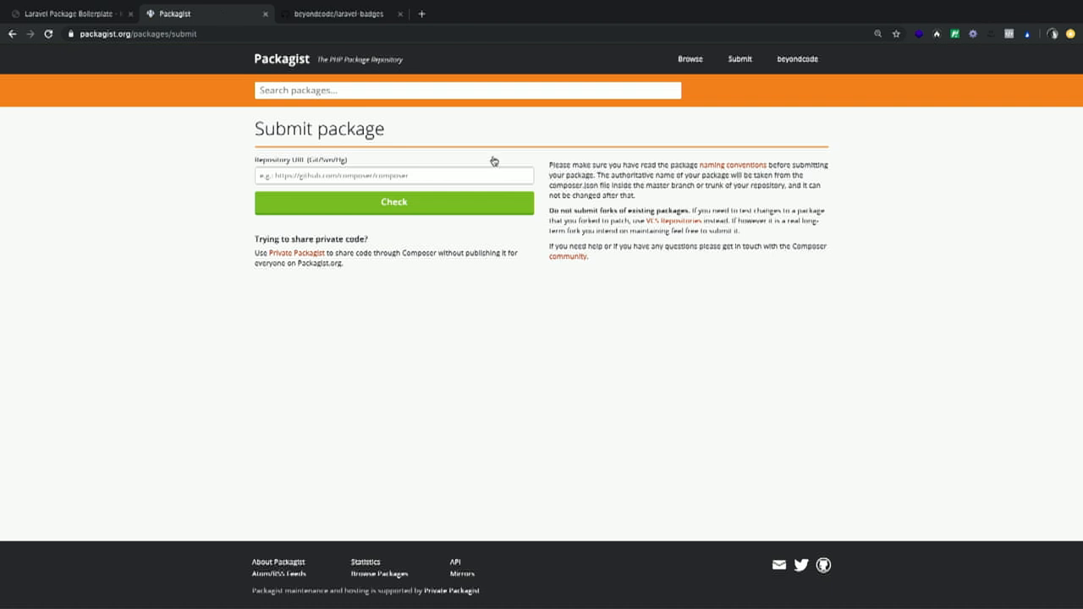
{"action": "mouse_move", "coordinate": [613, 219]}
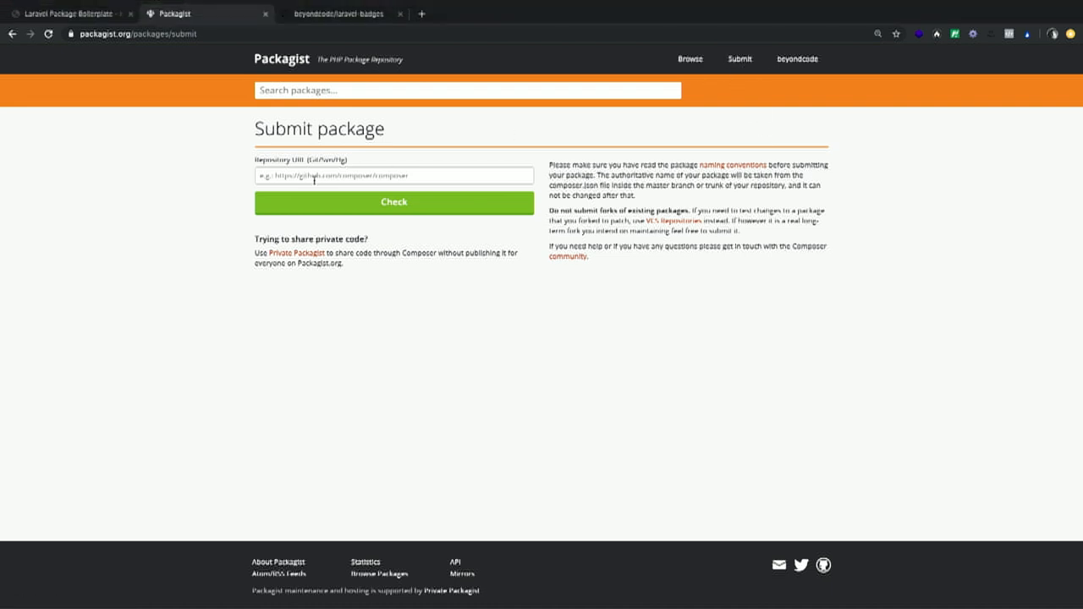
- Select the empty Repository URL field on Packagist's Submit package page
{"action": "left_click", "coordinate": [393, 202]}
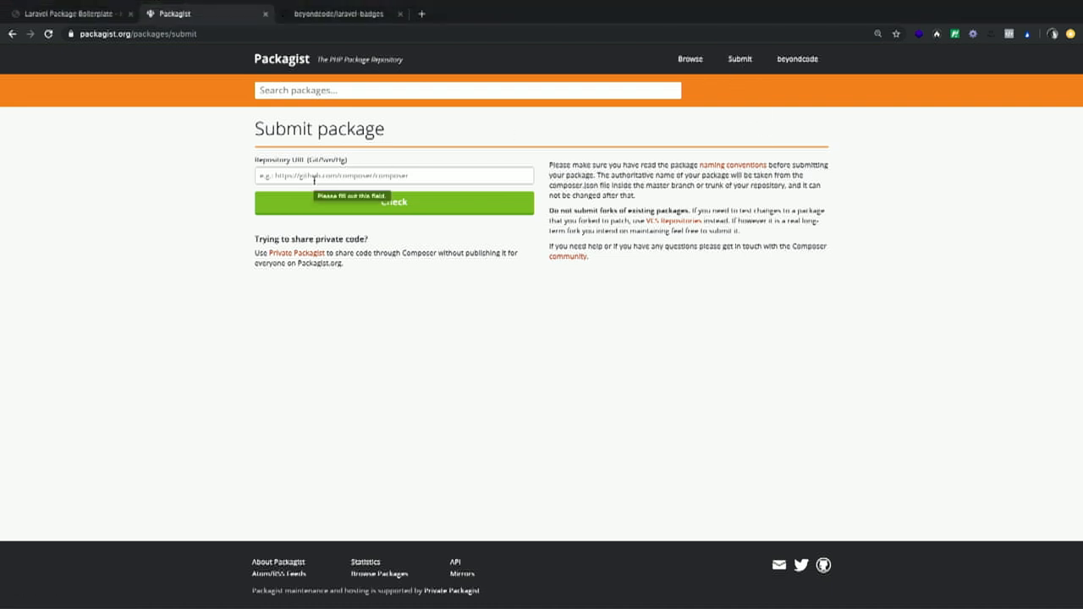